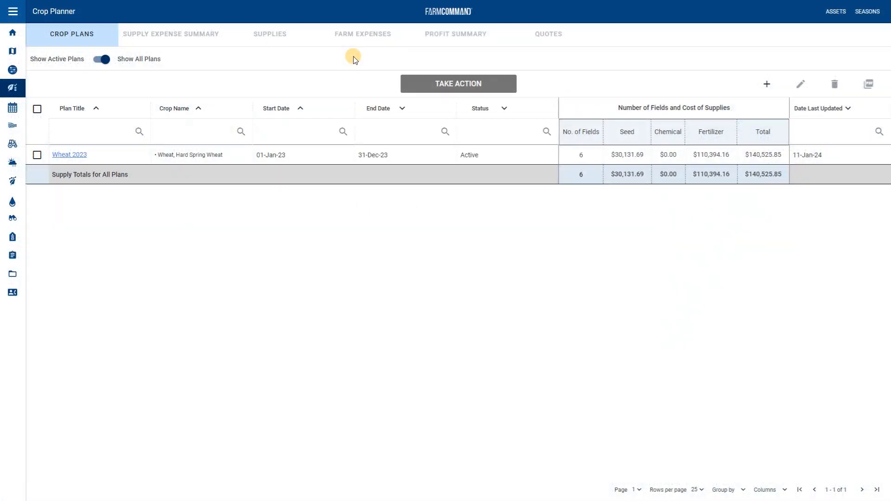
- Go to the Crop Planner's empty Farm Expenses tab
{"action": "left_click", "coordinate": [362, 33]}
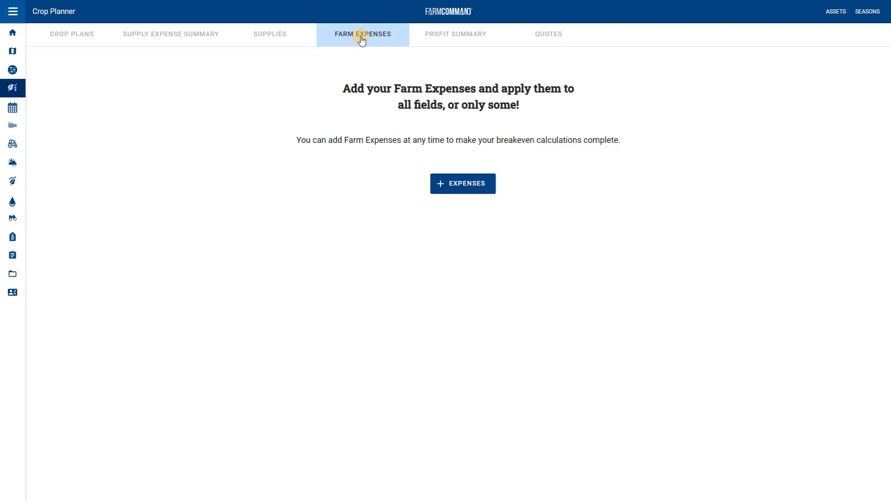
- Add a Cash Rent expense named 'Warrens Rent' with a $95 per acre average
{"action": "left_click", "coordinate": [462, 184]}
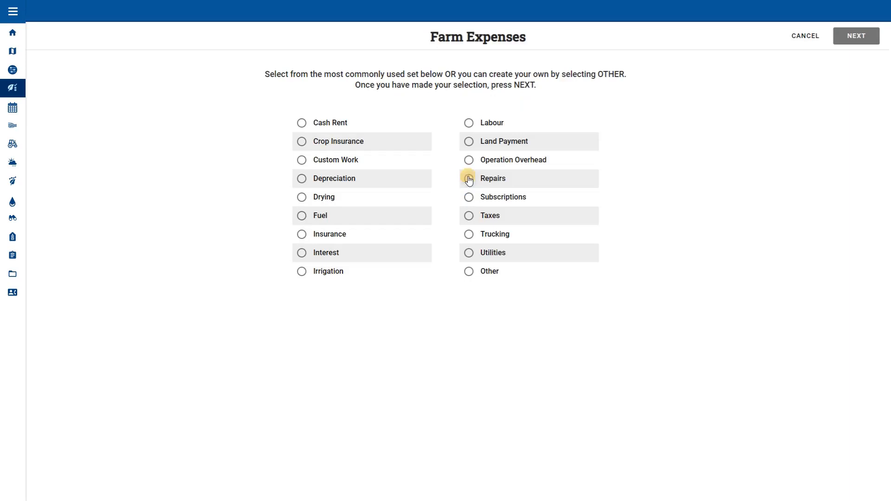
{"action": "mouse_move", "coordinate": [374, 137]}
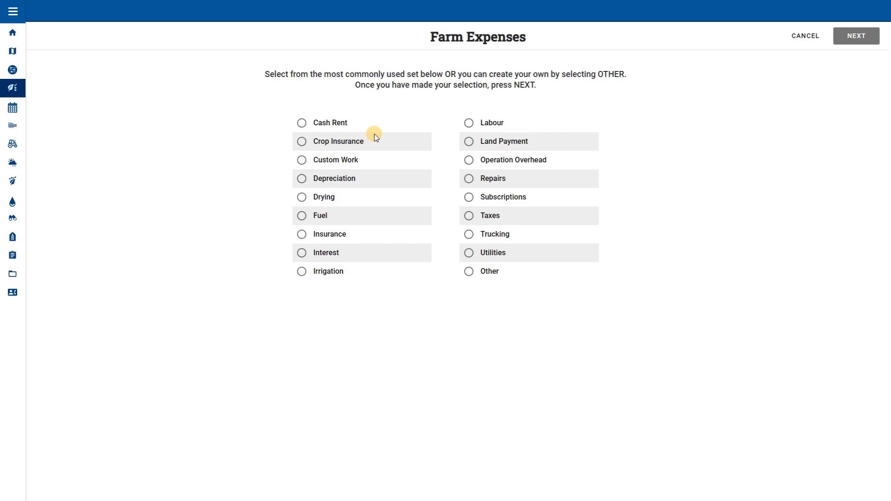
{"action": "left_click", "coordinate": [301, 123]}
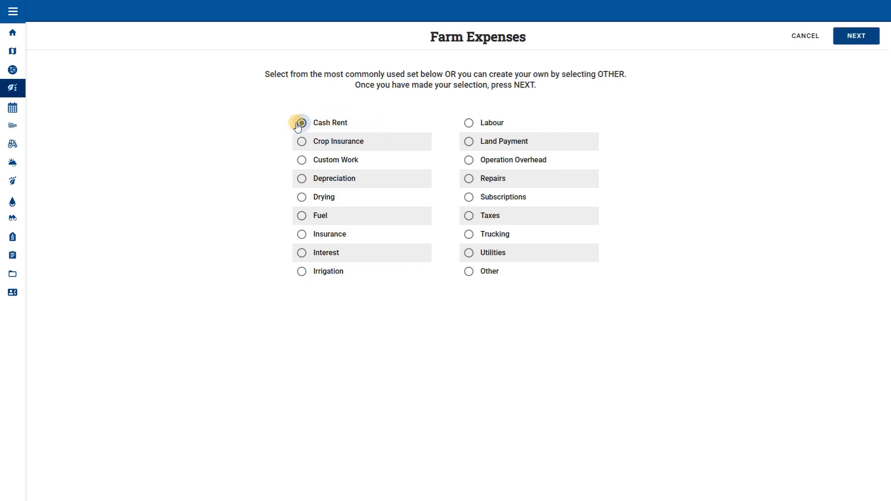
{"action": "left_click", "coordinate": [855, 36]}
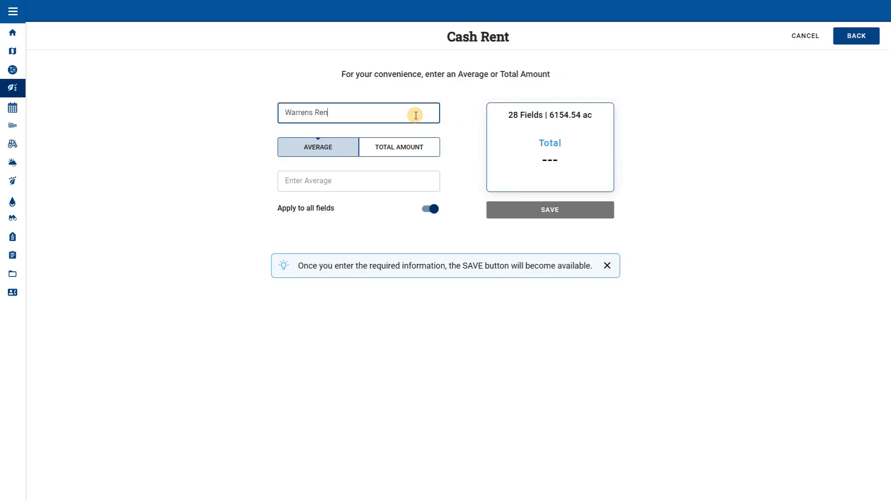
{"action": "left_click", "coordinate": [358, 180]}
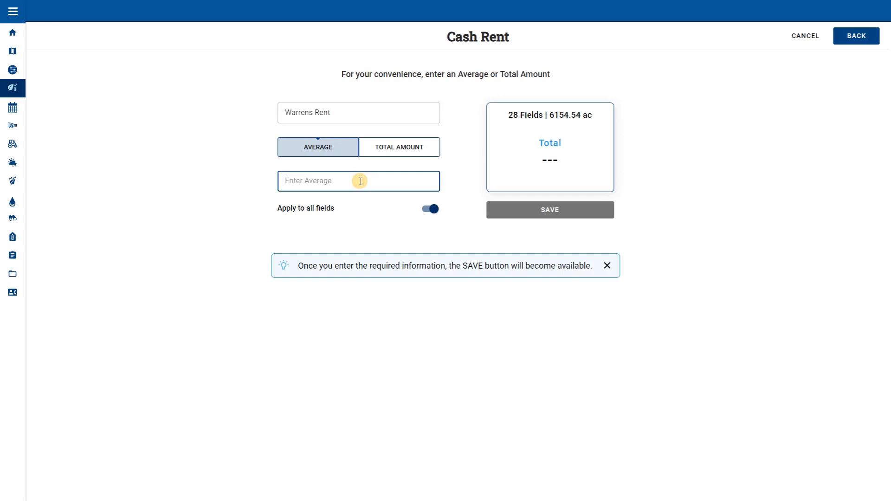
{"action": "type", "text": "95 /ac"}
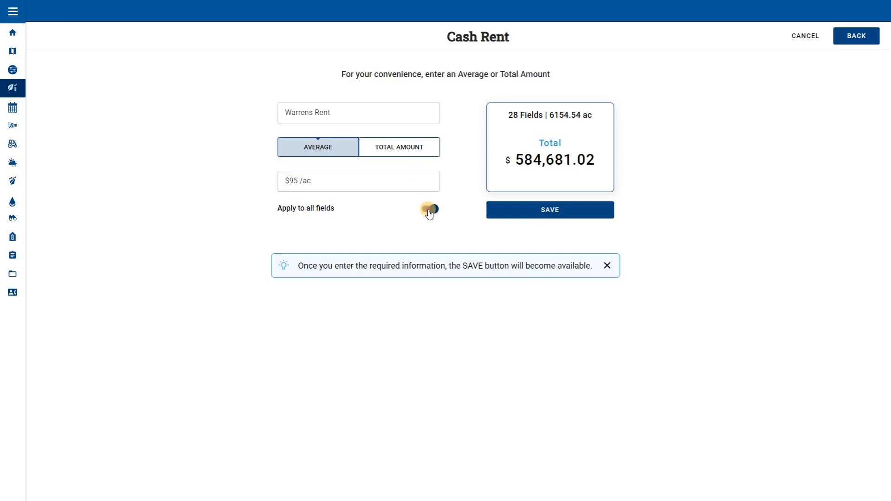
- Turn off Apply to all fields and select the four fields matching 'warren'
{"action": "left_click", "coordinate": [427, 209]}
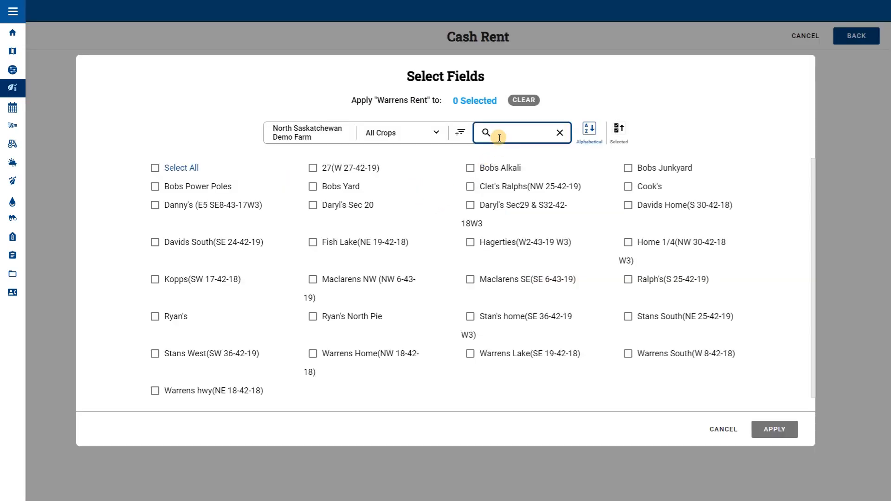
{"action": "type", "text": "warren"}
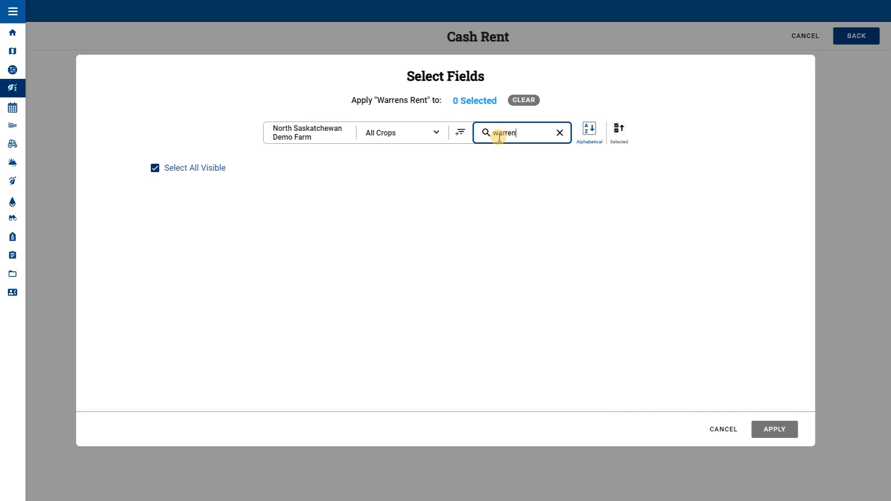
{"action": "type", "text": "warren"}
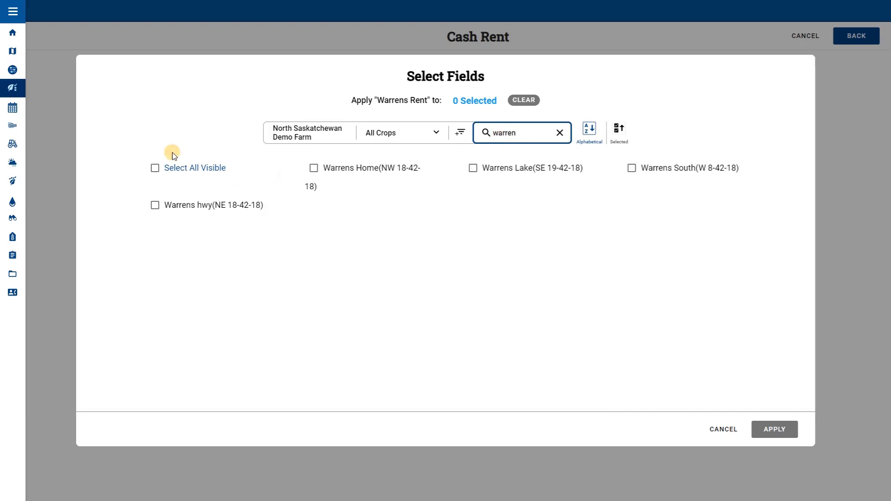
{"action": "left_click", "coordinate": [155, 168]}
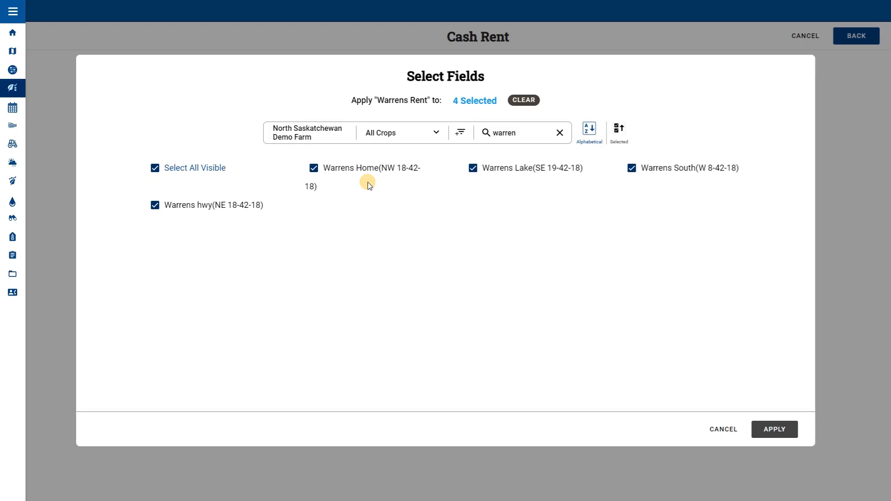
{"action": "mouse_move", "coordinate": [592, 325]}
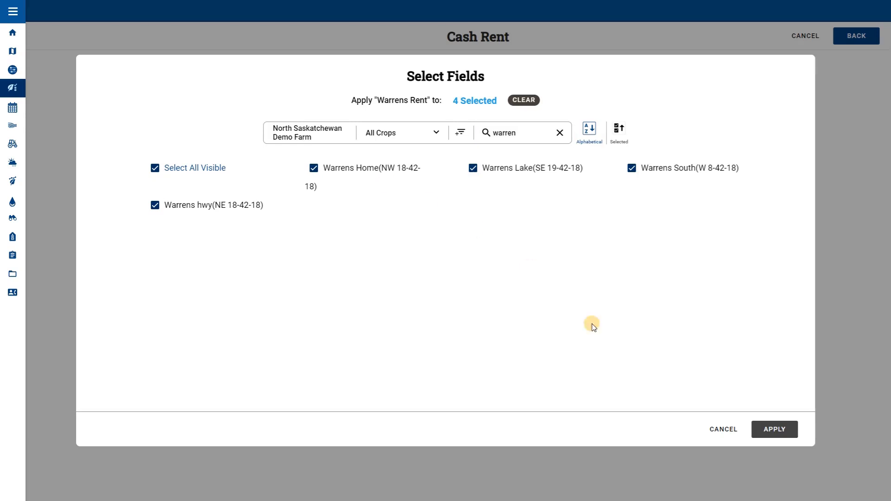
- Apply Warrens Rent to the four selected fields, totalling 766.78 acres and $72,844.28
{"action": "left_click", "coordinate": [773, 429]}
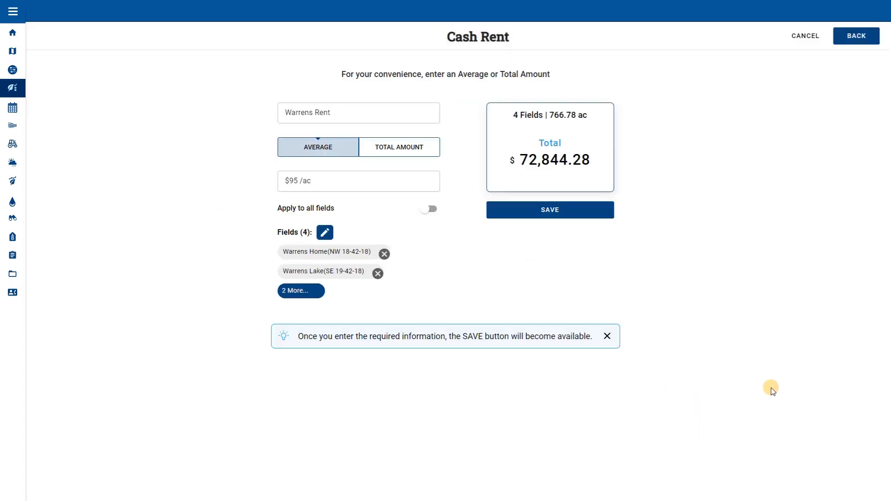
{"action": "mouse_move", "coordinate": [546, 265]}
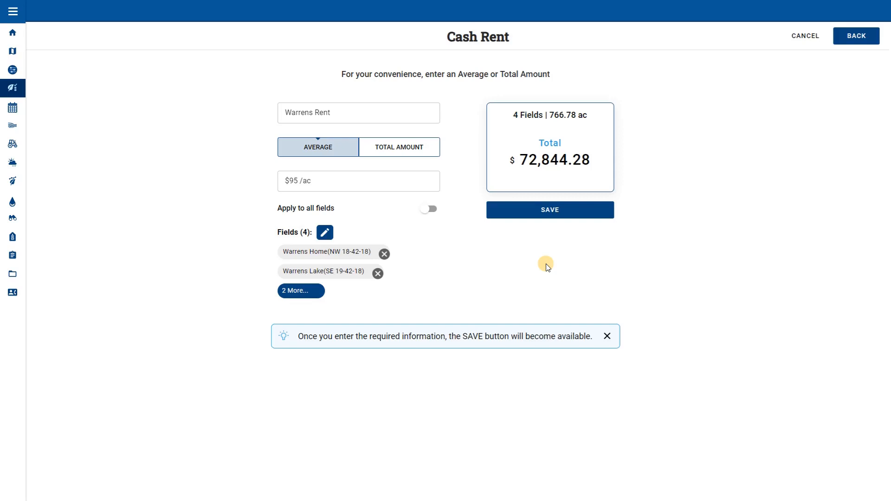
{"action": "mouse_move", "coordinate": [550, 209]}
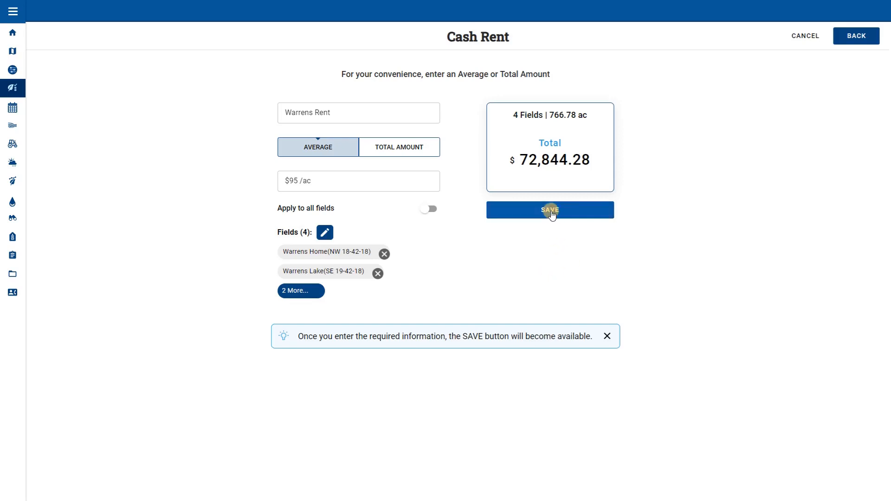
- Save Warrens Rent and list expenses by field: Home, Lake, South and hwy at 95.00 $/ac
{"action": "left_click", "coordinate": [549, 210]}
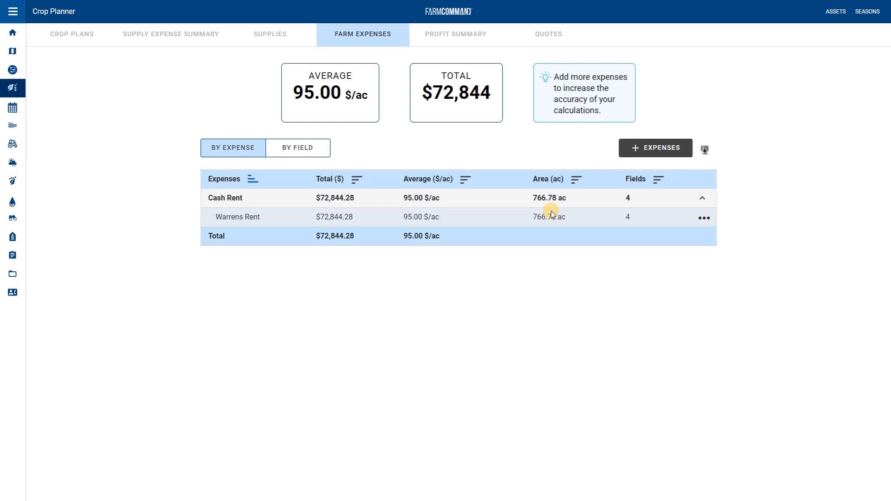
{"action": "left_click", "coordinate": [702, 197]}
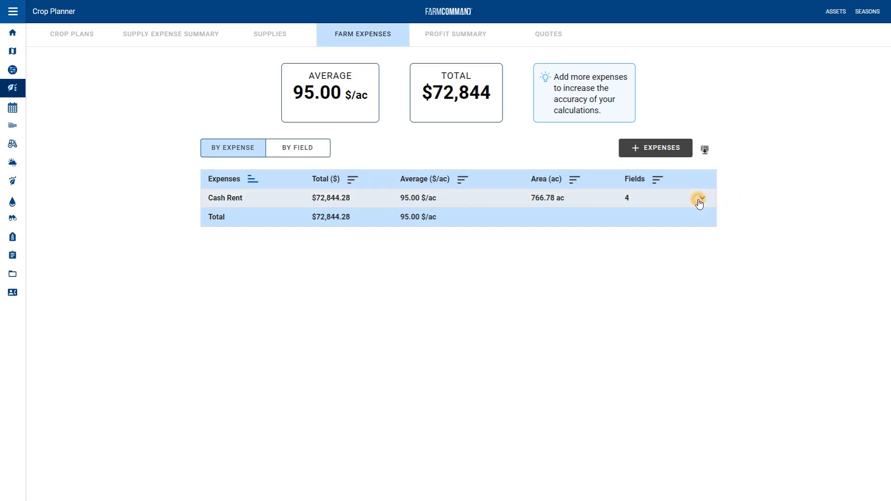
{"action": "left_click", "coordinate": [699, 197]}
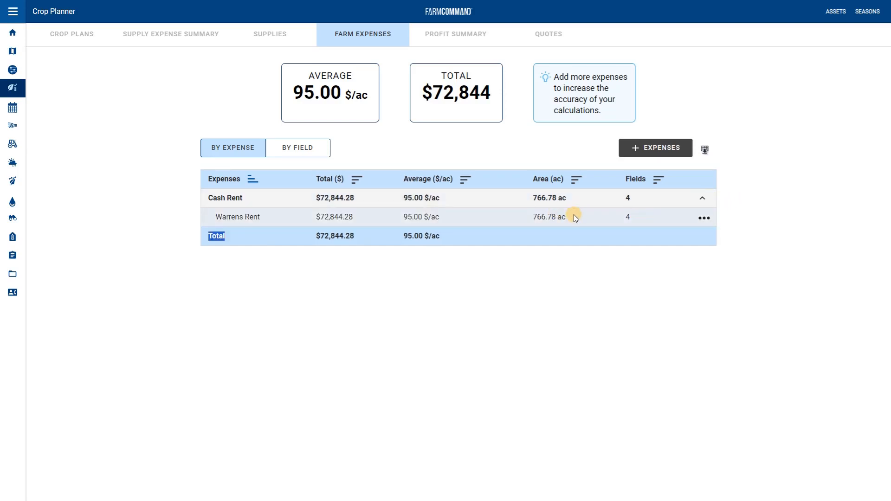
{"action": "left_click", "coordinate": [703, 218]}
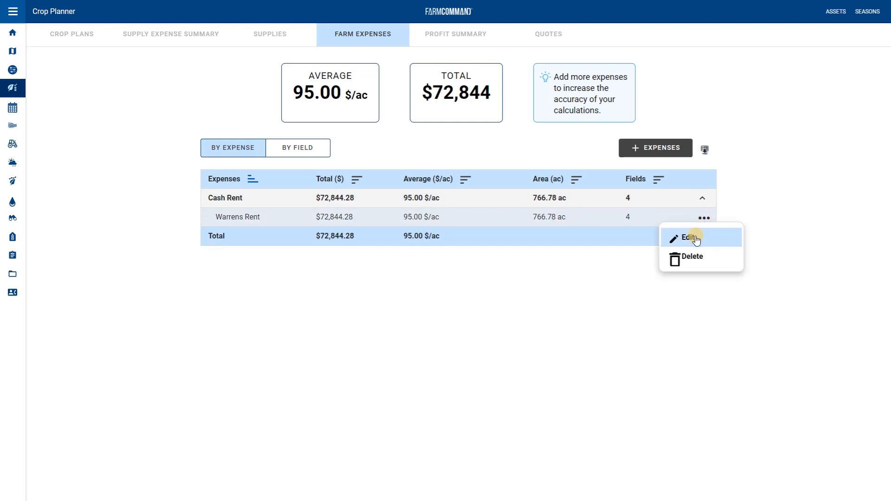
{"action": "left_click", "coordinate": [512, 250]}
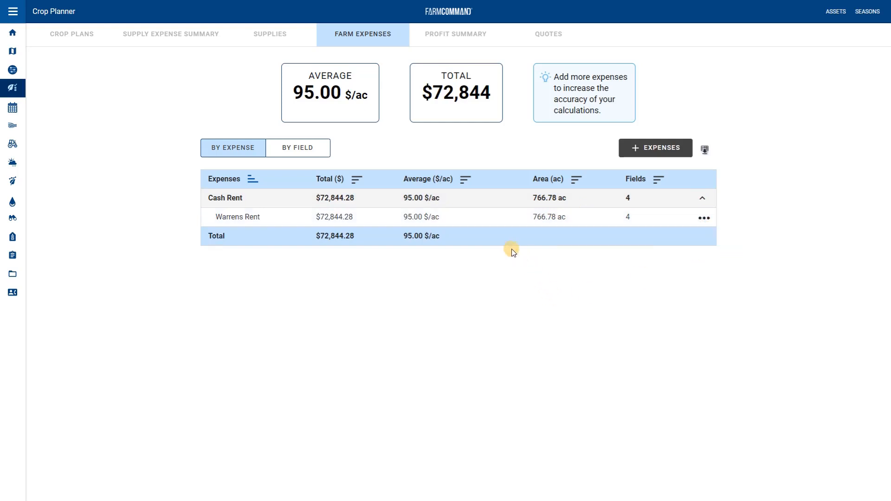
{"action": "mouse_move", "coordinate": [299, 163]}
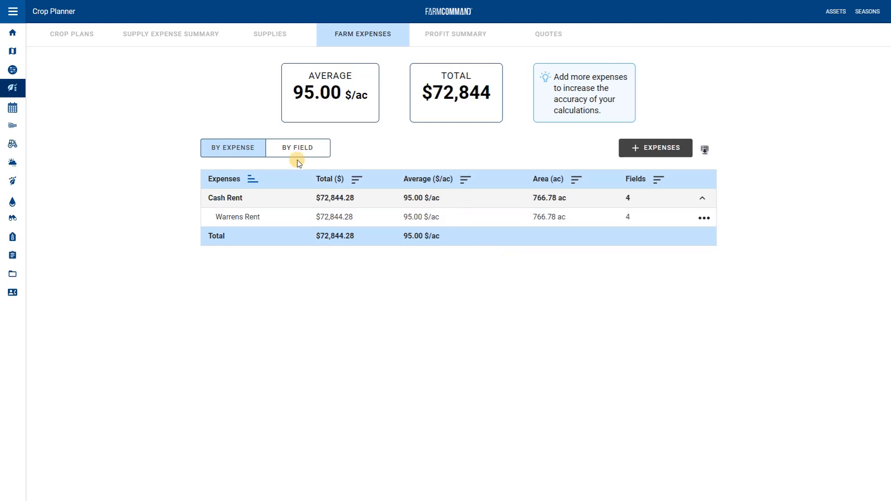
{"action": "left_click", "coordinate": [298, 148]}
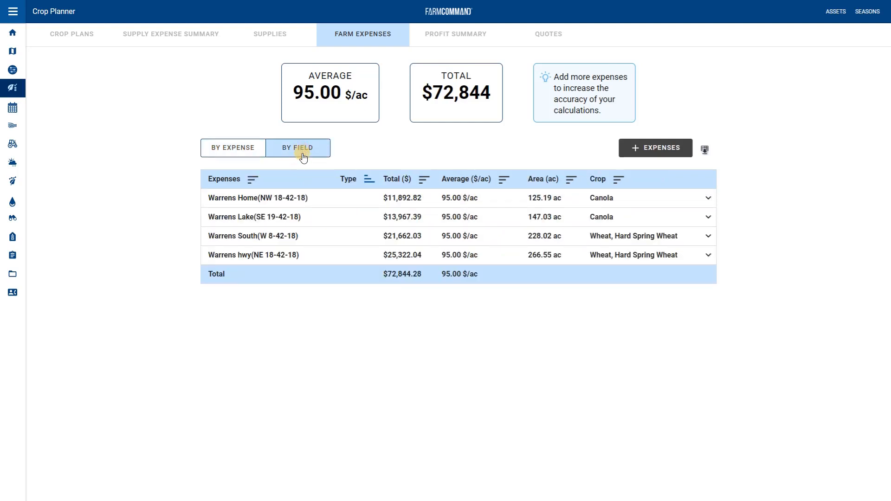
{"action": "mouse_move", "coordinate": [584, 168]}
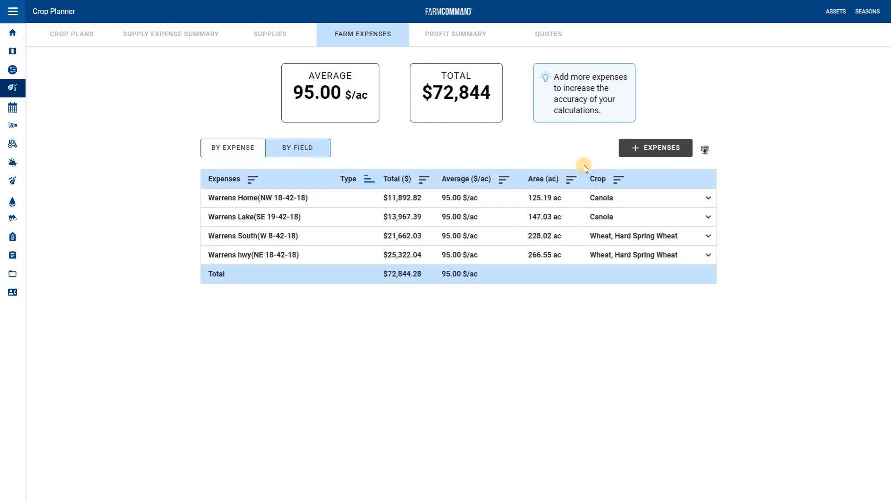
{"action": "mouse_move", "coordinate": [656, 147]}
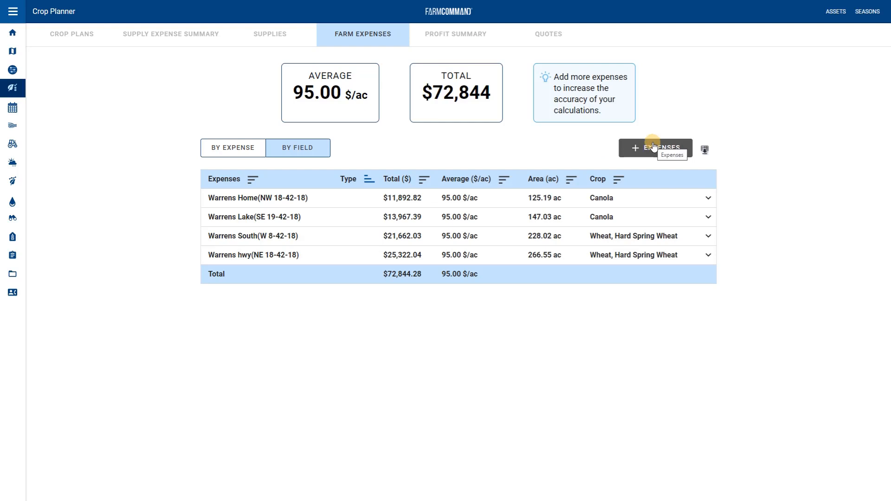
- Start a Custom Work expense named 'Harvest' with a $30 per acre average
{"action": "left_click", "coordinate": [656, 148]}
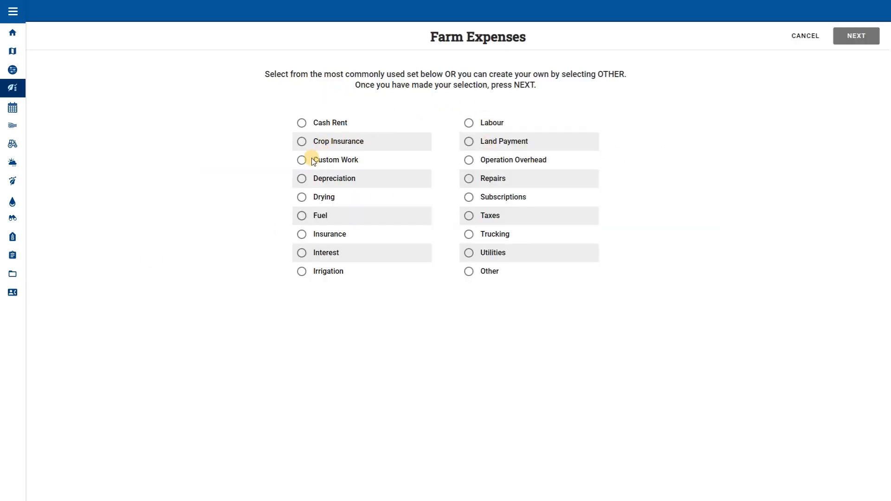
{"action": "left_click", "coordinate": [302, 159]}
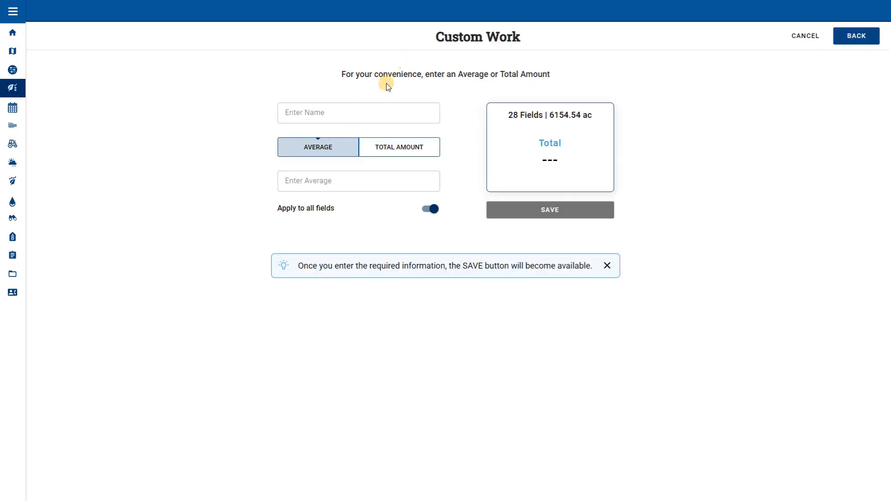
{"action": "type", "text": "Har"}
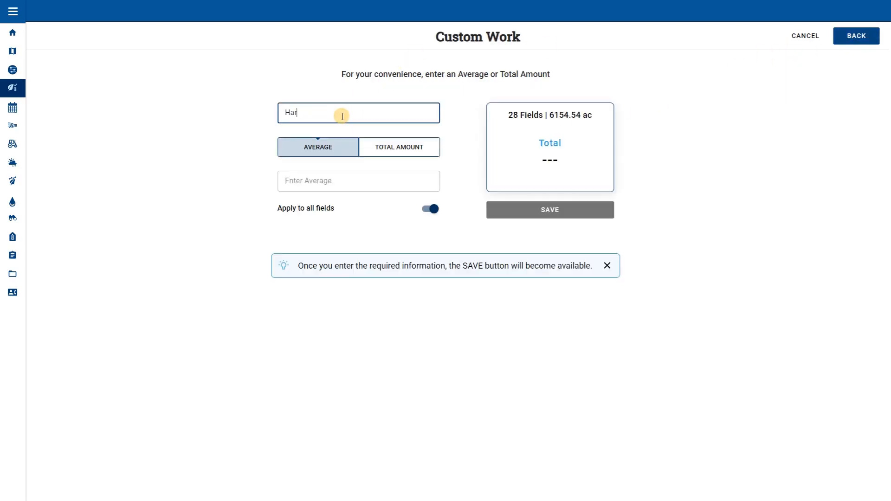
{"action": "type", "text": "vest"}
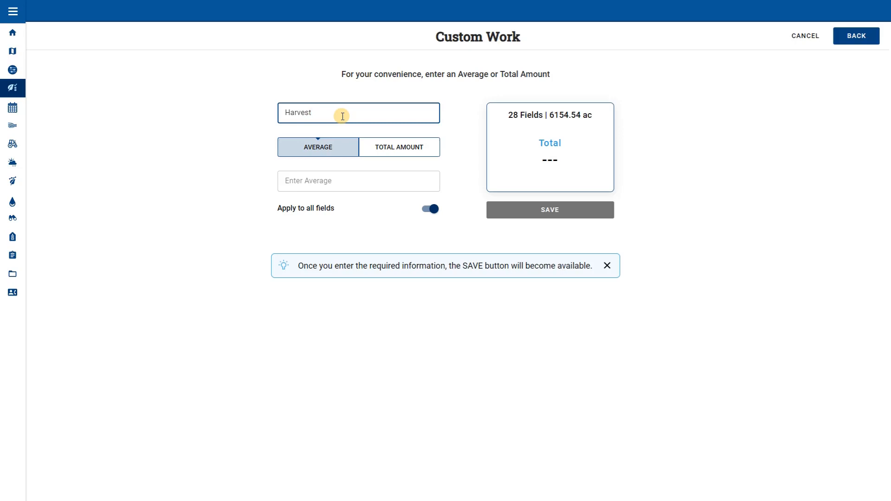
{"action": "type", "text": "30"}
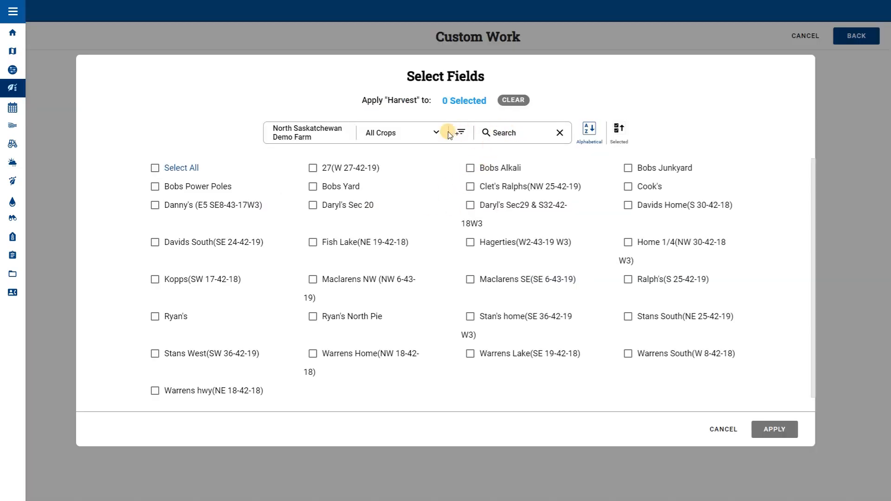
- Filter out Canola and apply Harvest to all 17 visible wheat fields
{"action": "left_click", "coordinate": [459, 132]}
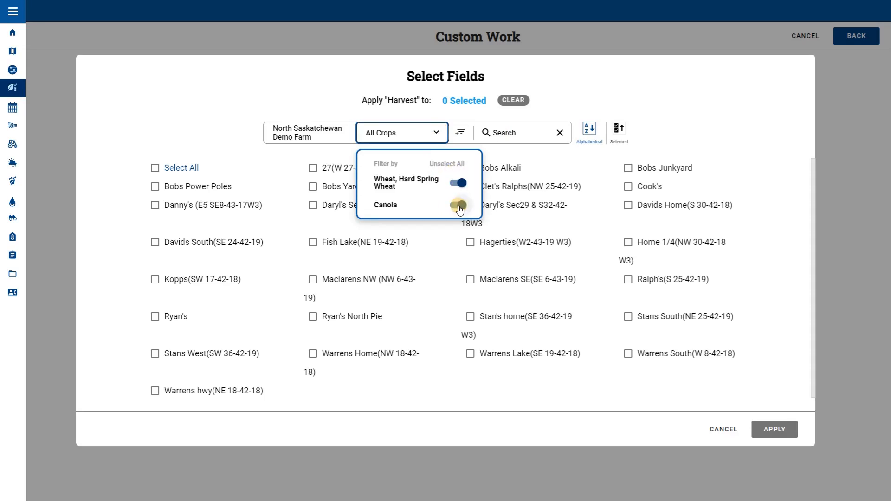
{"action": "left_click", "coordinate": [457, 205]}
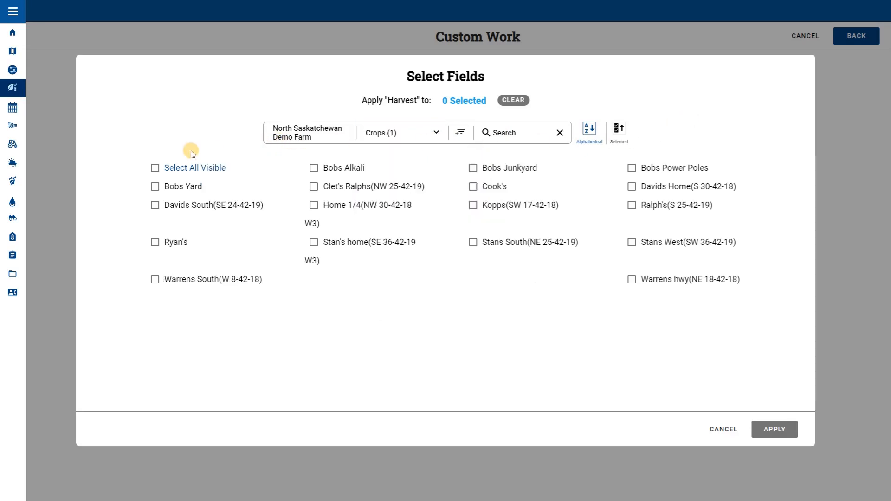
{"action": "left_click", "coordinate": [155, 168]}
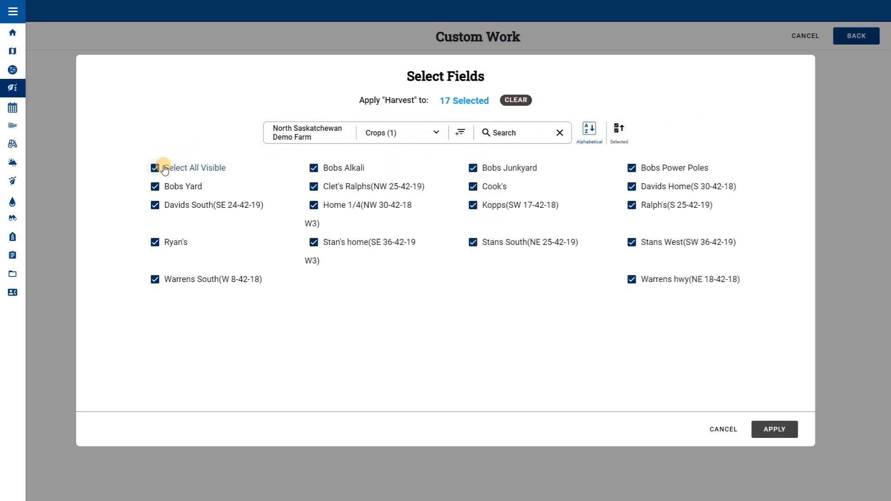
{"action": "left_click", "coordinate": [774, 429]}
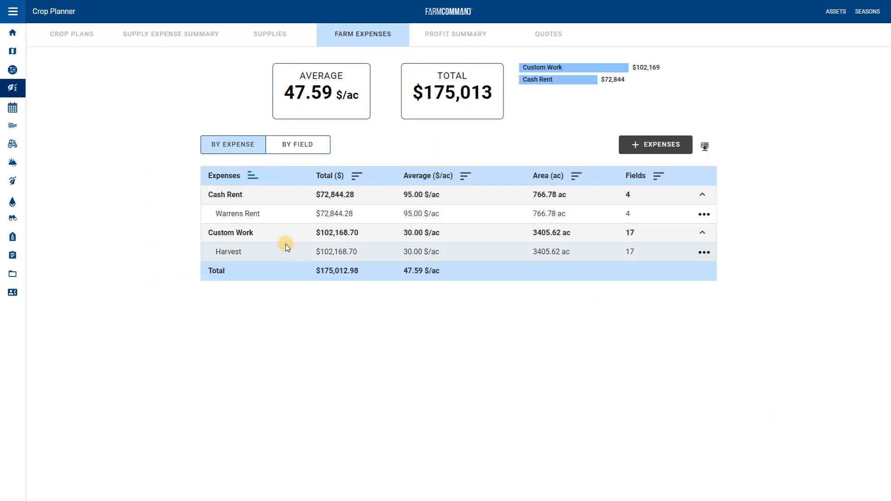
{"action": "mouse_move", "coordinate": [704, 252]}
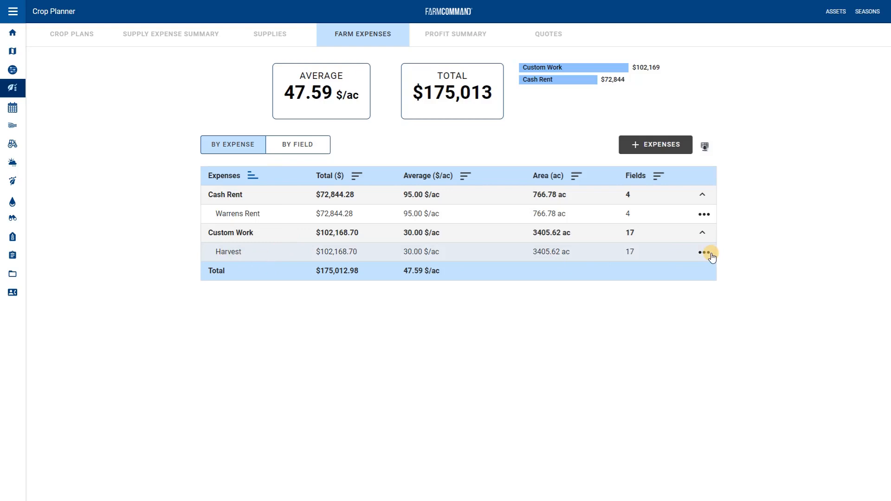
- Switch the Farm Expenses table to By Field, showing Harvest at 30.00 $/ac per wheat field
{"action": "left_click", "coordinate": [298, 143]}
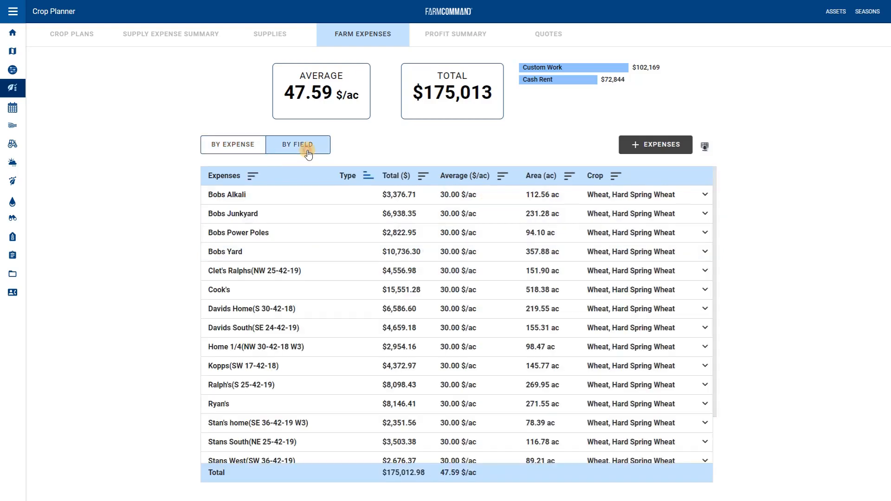
{"action": "mouse_move", "coordinate": [331, 174]}
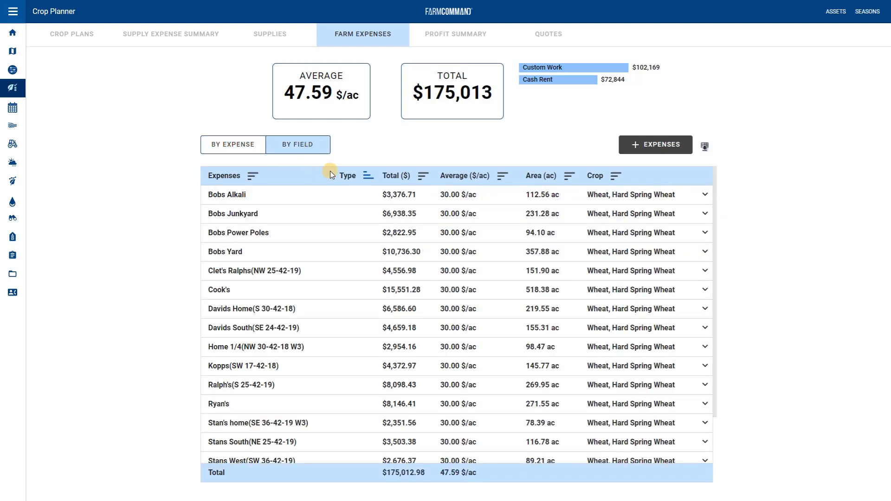
{"action": "mouse_move", "coordinate": [487, 177]}
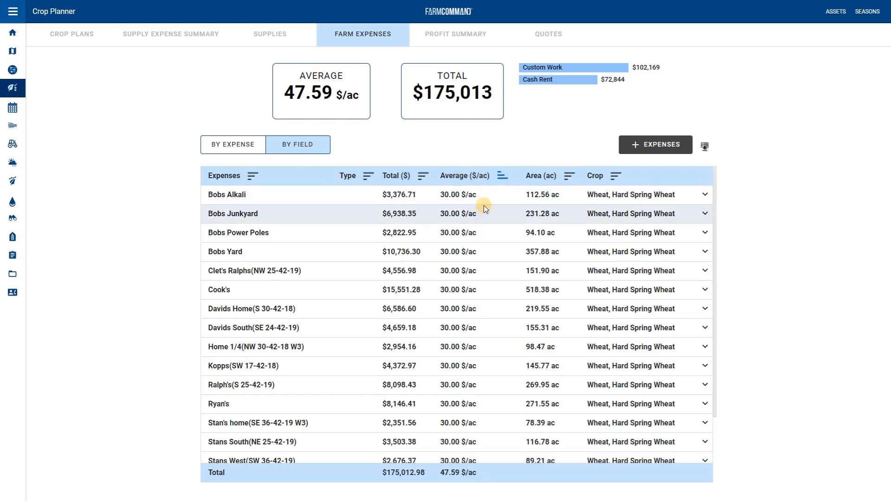
- Expand the Stans West, Warrens Home and Warrens hwy rows to show their expense lines
{"action": "scroll", "scroll_direction": "down", "scroll_amount": 3}
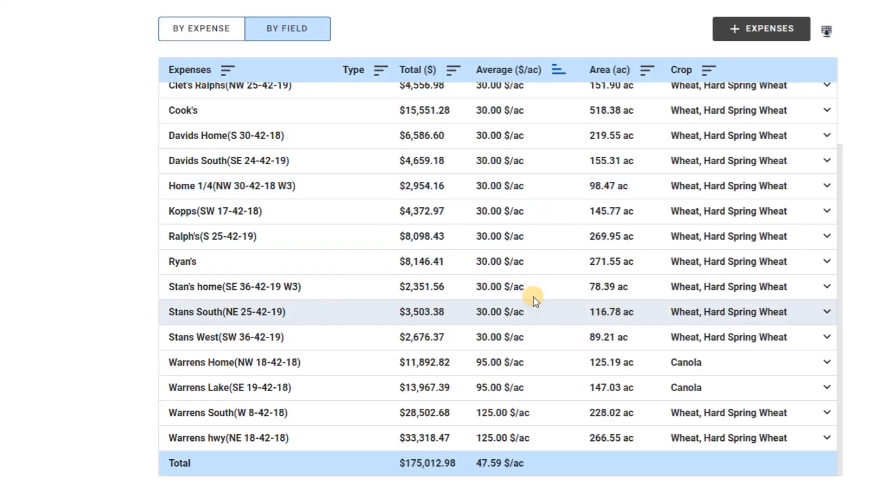
{"action": "mouse_move", "coordinate": [645, 332]}
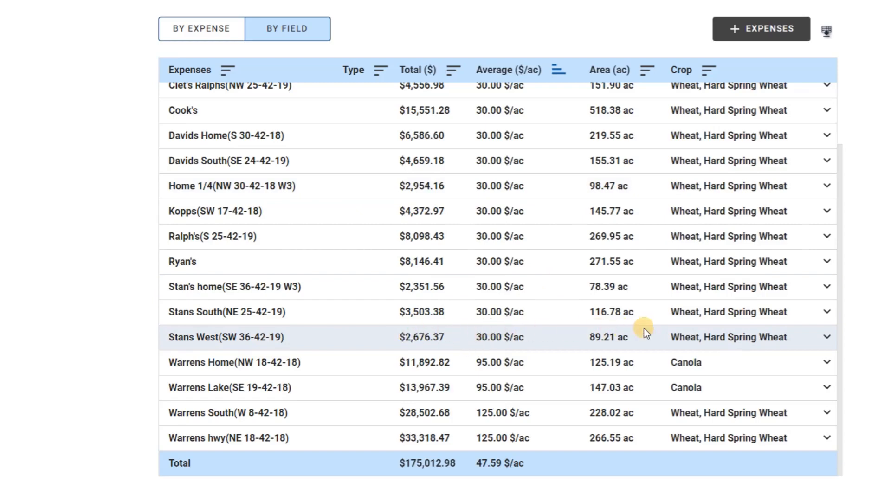
{"action": "left_click", "coordinate": [827, 337]}
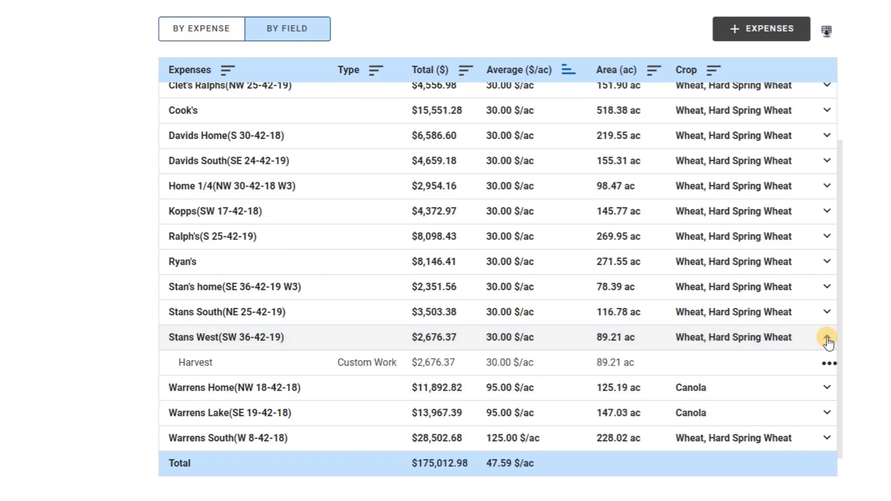
{"action": "left_click", "coordinate": [828, 337]}
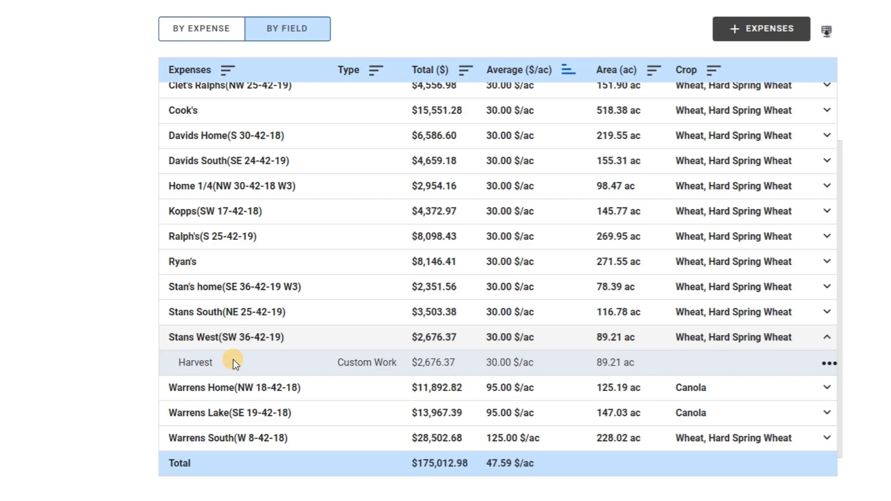
{"action": "mouse_move", "coordinate": [506, 387]}
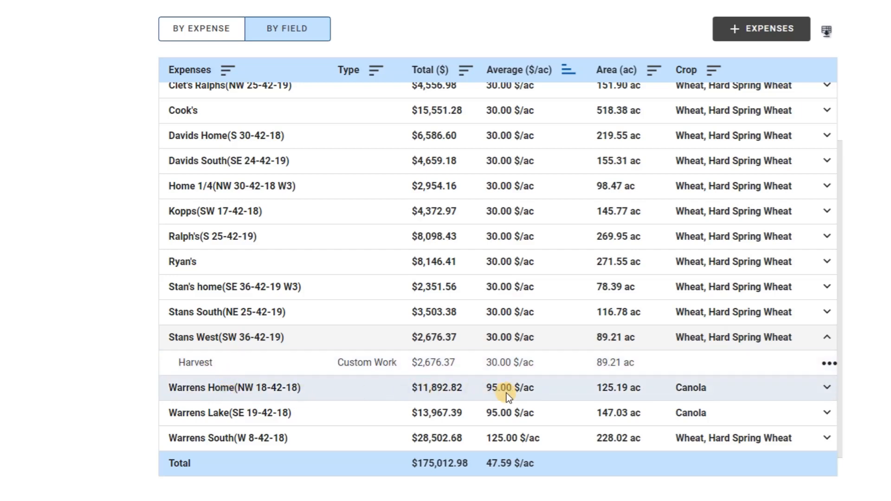
{"action": "mouse_move", "coordinate": [828, 389]}
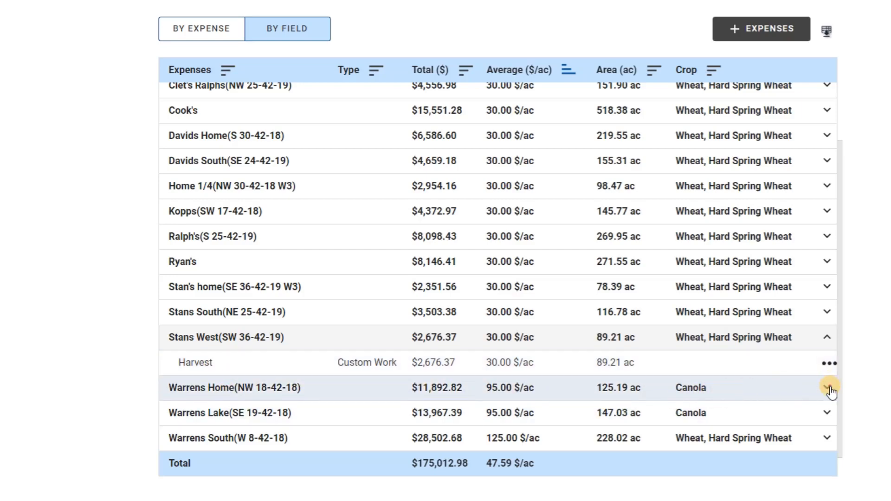
{"action": "left_click", "coordinate": [827, 387]}
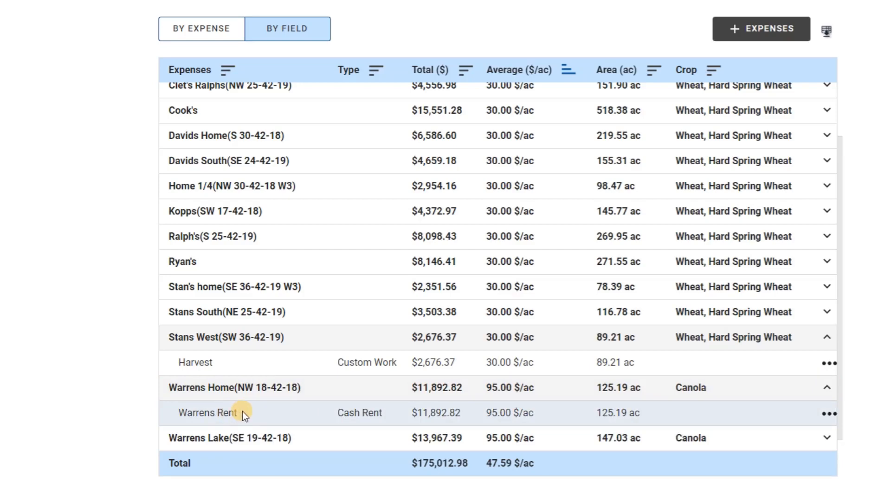
{"action": "scroll", "scroll_direction": "down", "scroll_amount": 3}
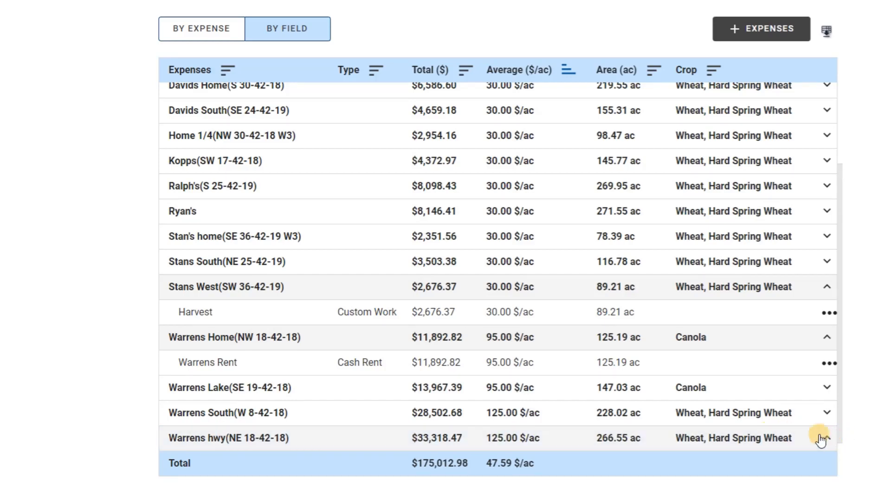
{"action": "left_click", "coordinate": [827, 438]}
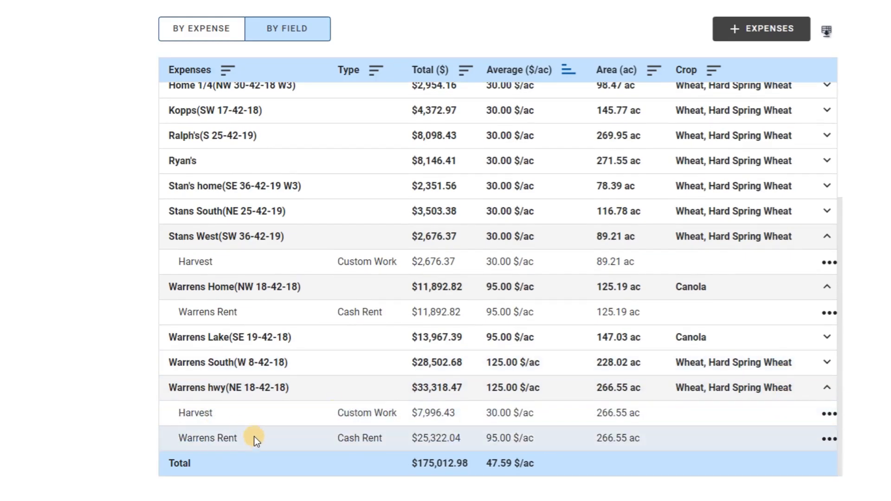